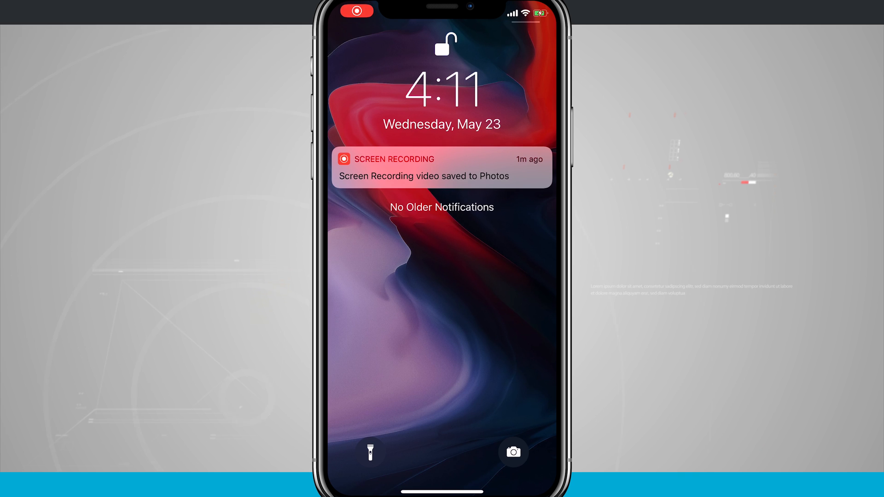
Step: Switch the flashlight on from the lock screen using the bottom-left shortcut without unlocking
left_click(512, 451)
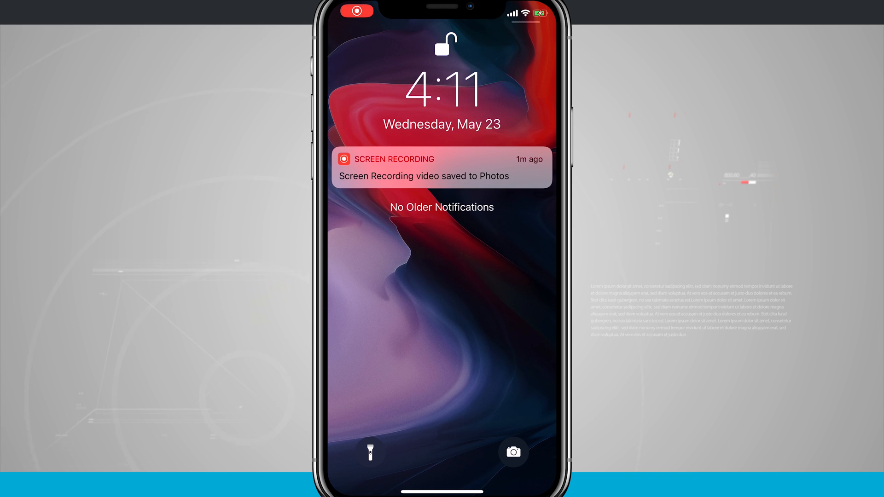
left_click(370, 452)
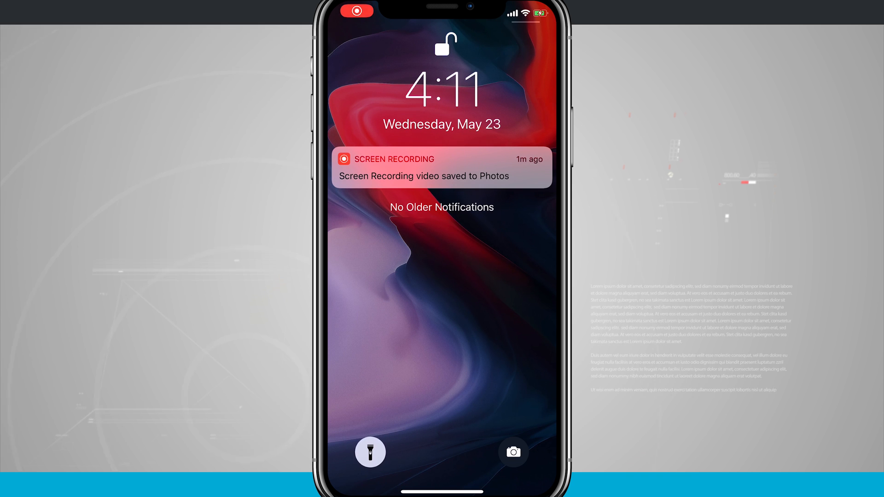